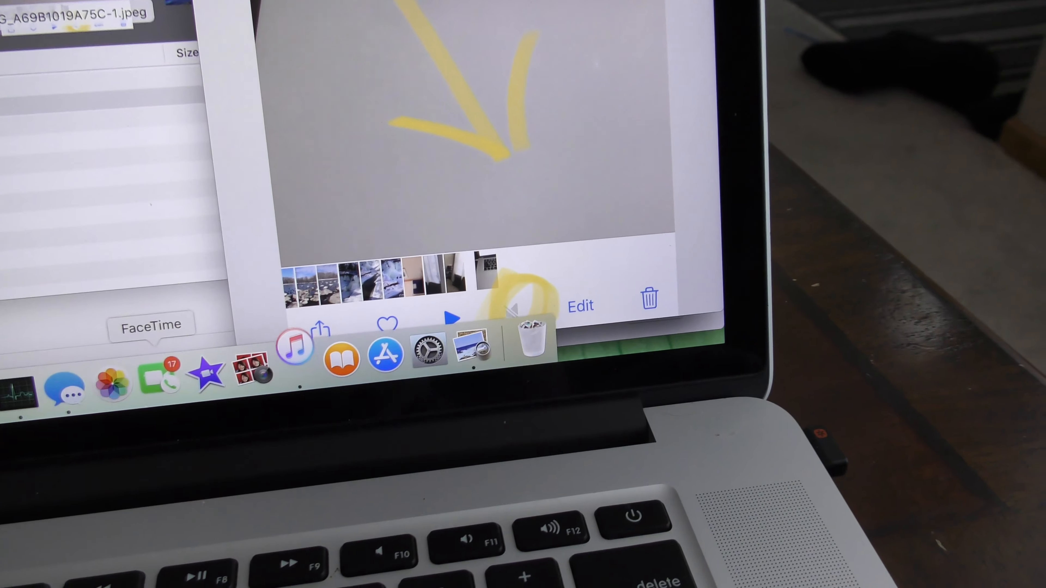
mouse_move(187, 342)
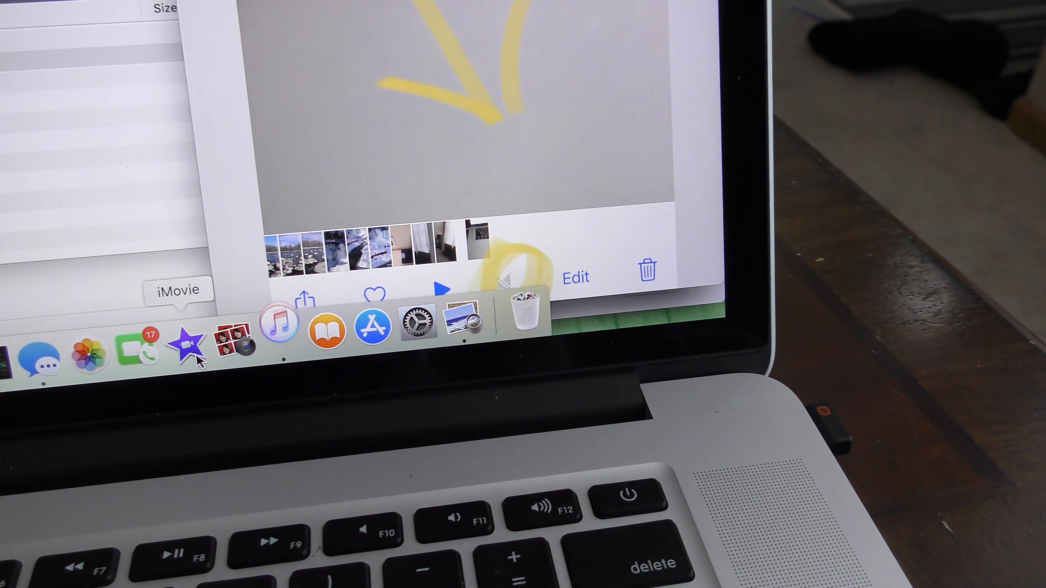